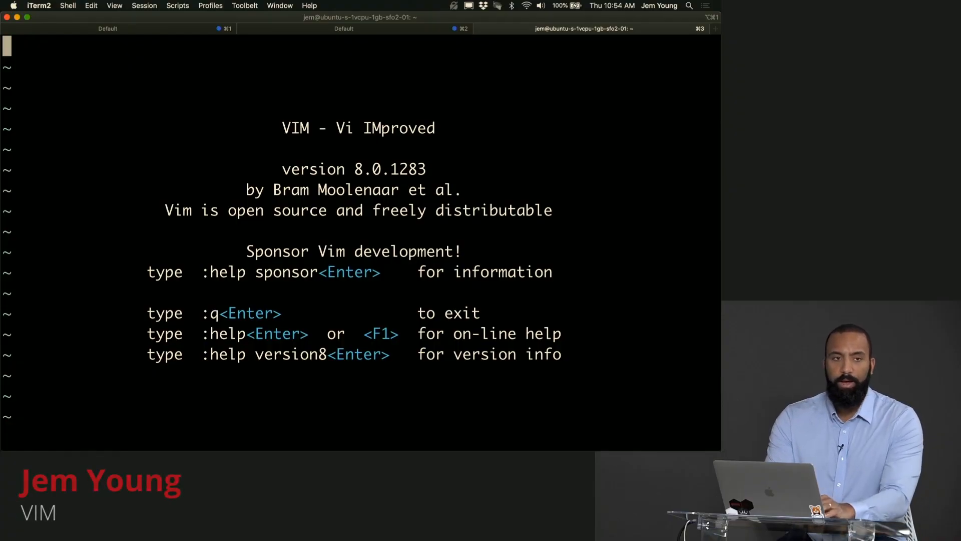
Insert the line Hello! into the empty Vim buffer and return to normal mode.
{"action": "key", "text": "i"}
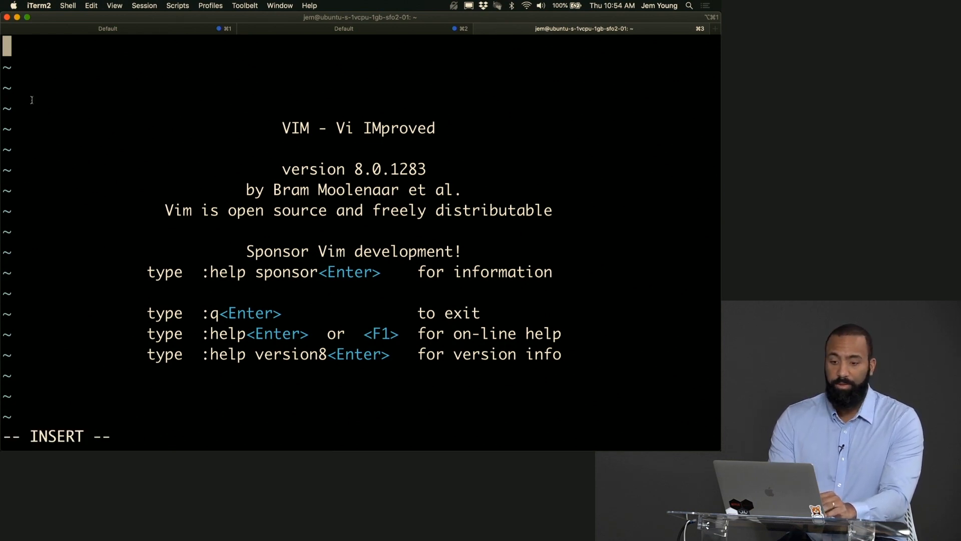
{"action": "type", "text": "Hello"}
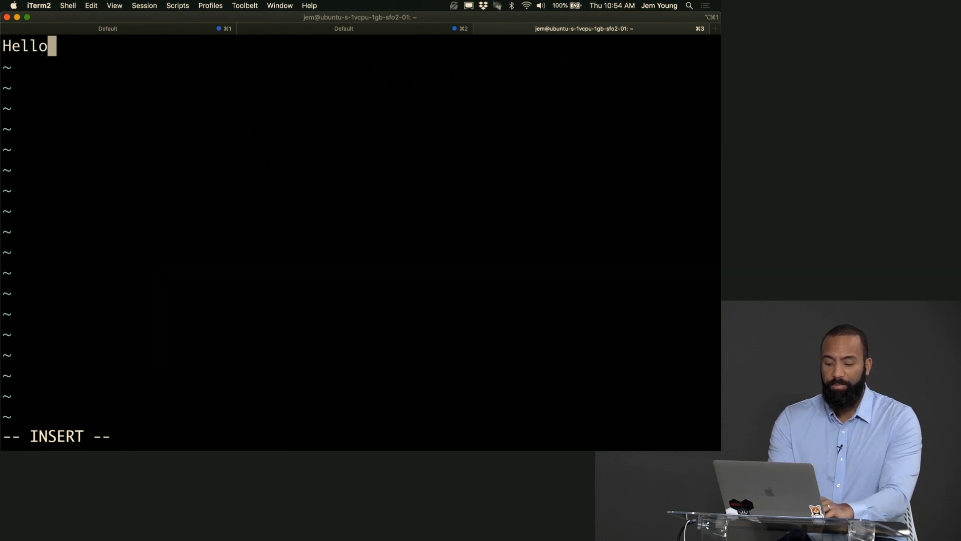
{"action": "type", "text": "!"}
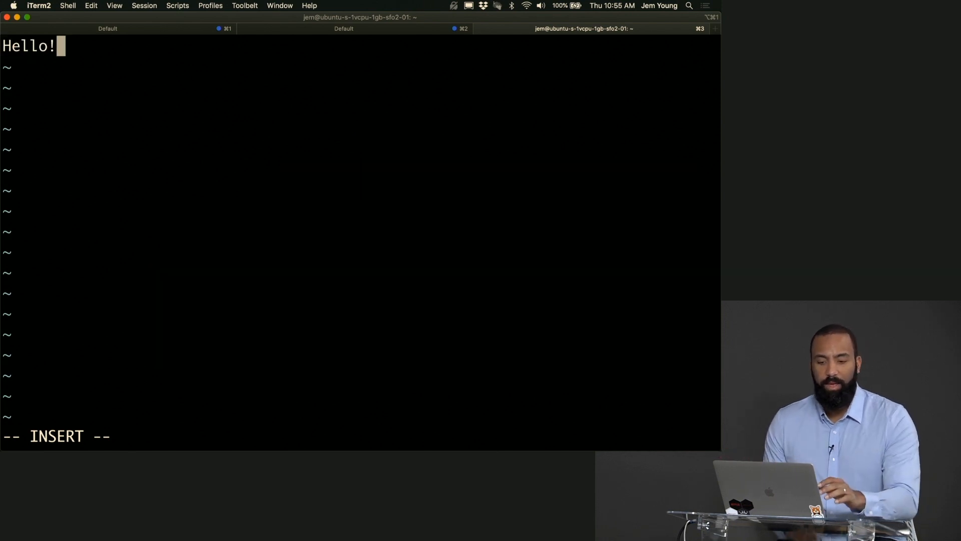
{"action": "key", "text": "Escape"}
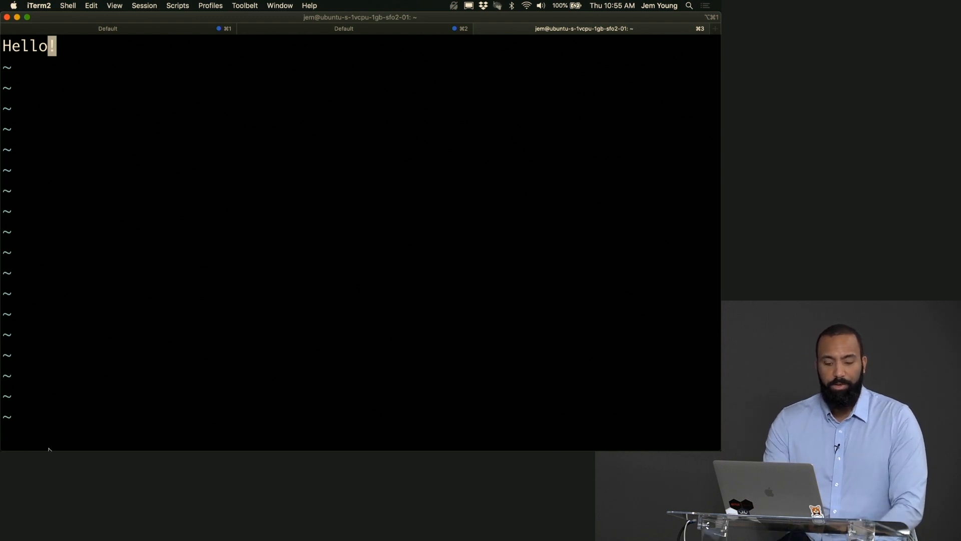
{"action": "mouse_move", "coordinate": [166, 247]}
{"action": "type", "text": ":"}
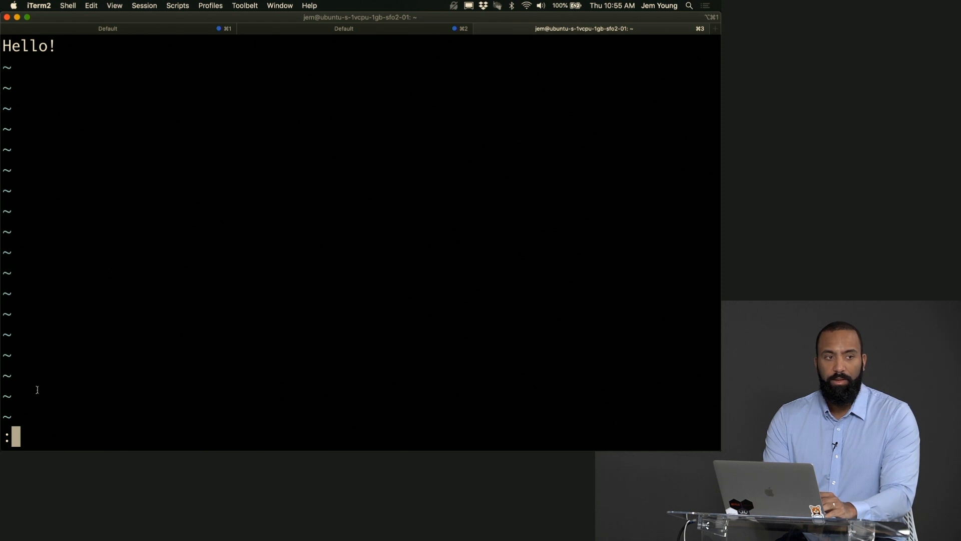
{"action": "mouse_move", "coordinate": [56, 387]}
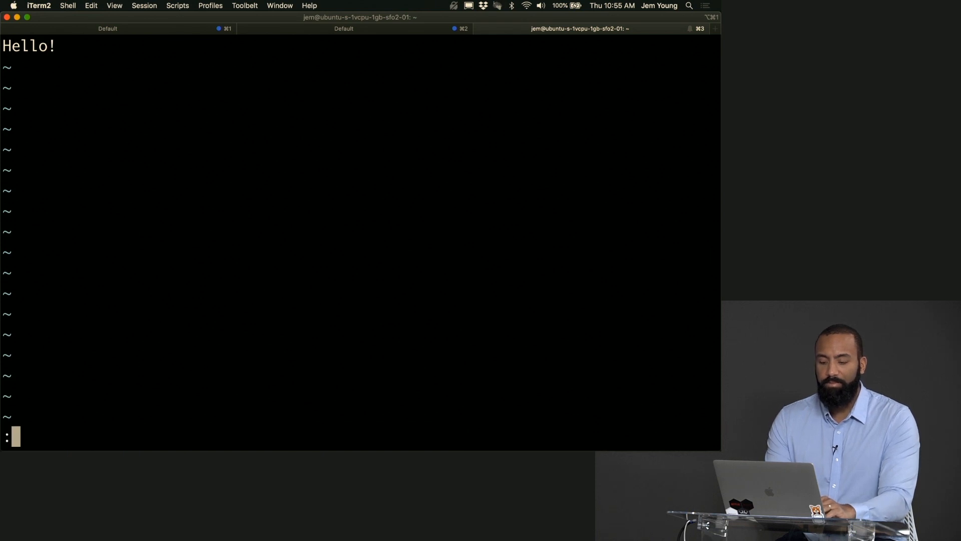
Attempt :wq to save and quit, hitting the E32 no-file-name error, and retype it.
{"action": "type", "text": ":wq"}
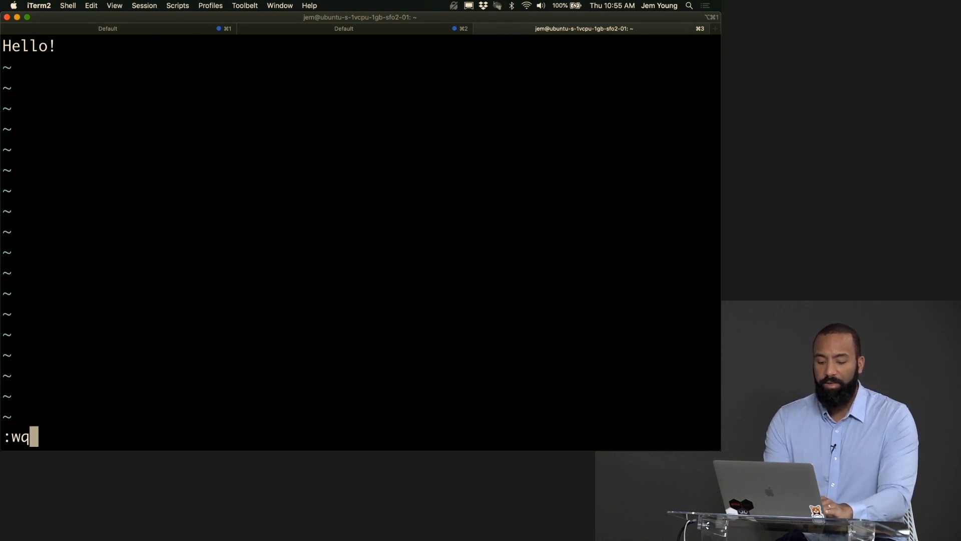
{"action": "key", "text": "Enter"}
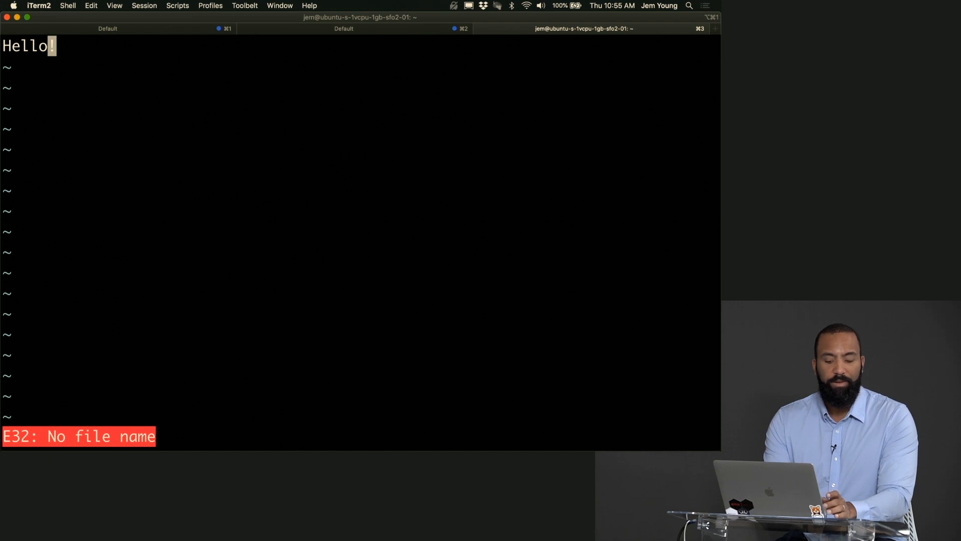
{"action": "type", "text": ":wq"}
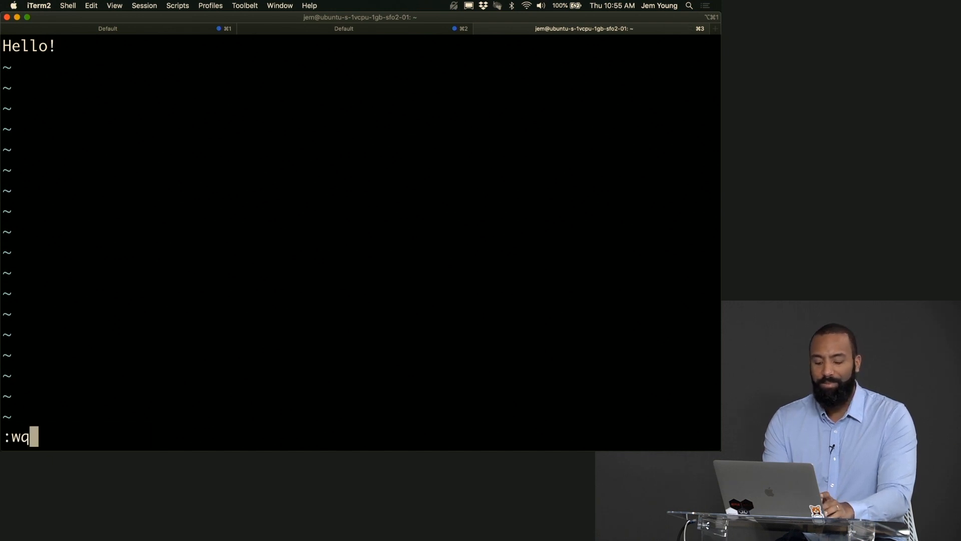
Leave Vim for the shell and open a new file named temp with vi.
{"action": "key", "text": "Return"}
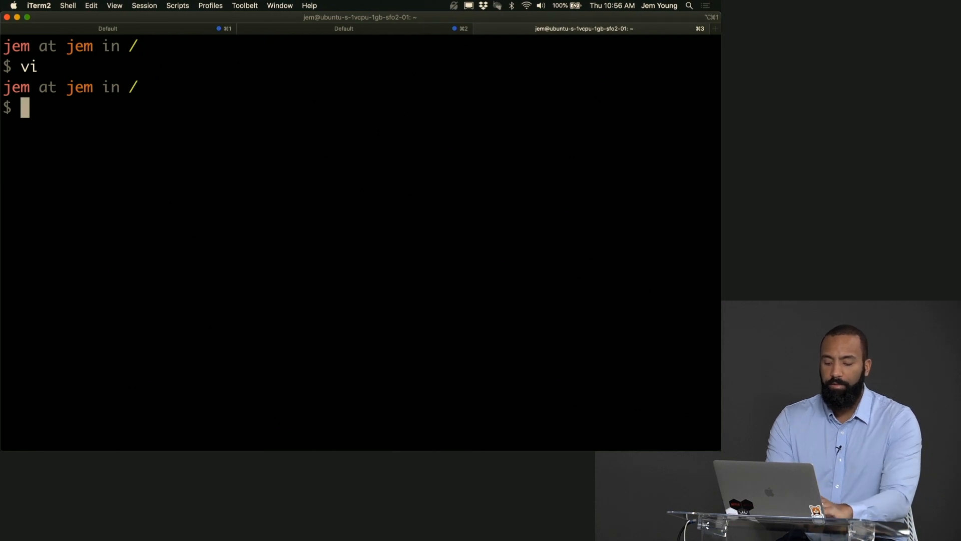
{"action": "type", "text": "vi temp"}
{"action": "type", "text": ":"}
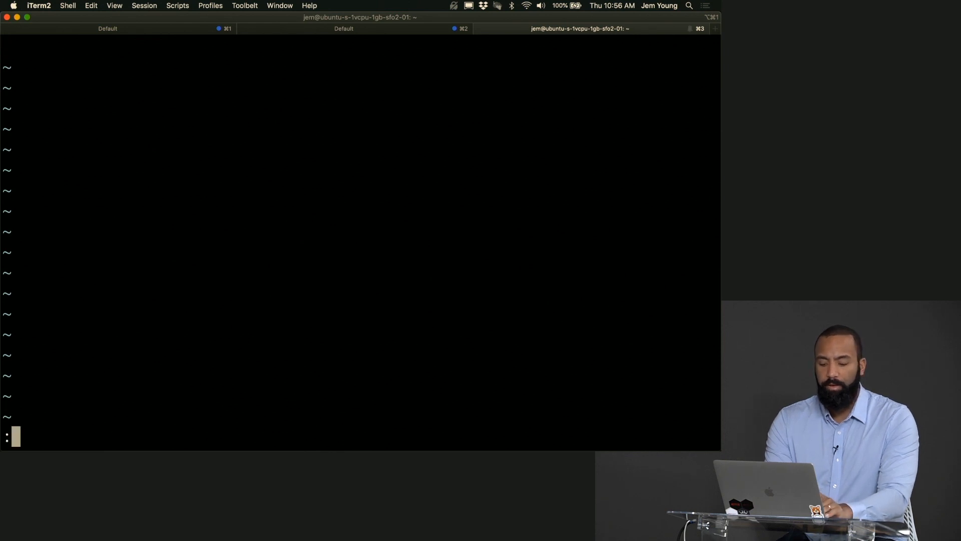
Write Hello, everyone! into the temp buffer and return to normal mode.
{"action": "type", "text": "Hell"}
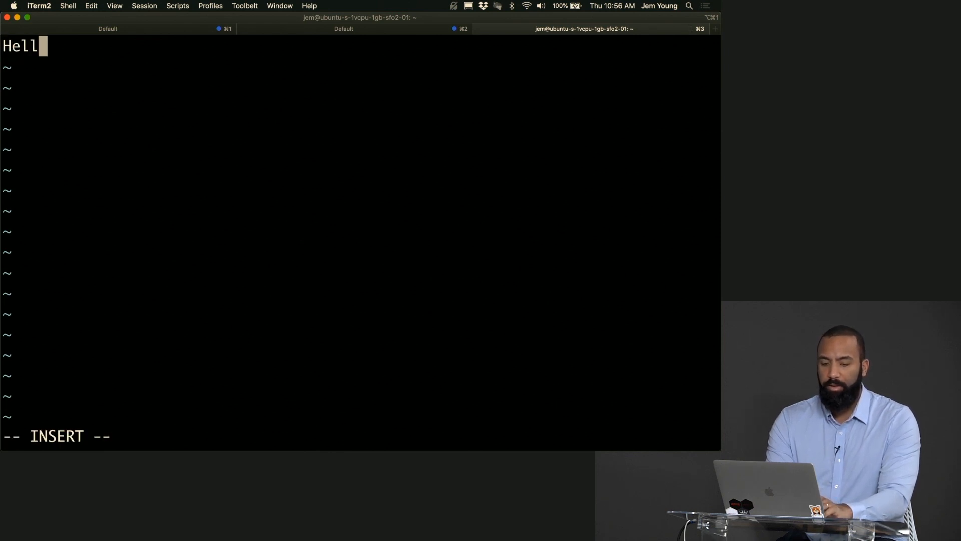
{"action": "type", "text": "o, everyone"}
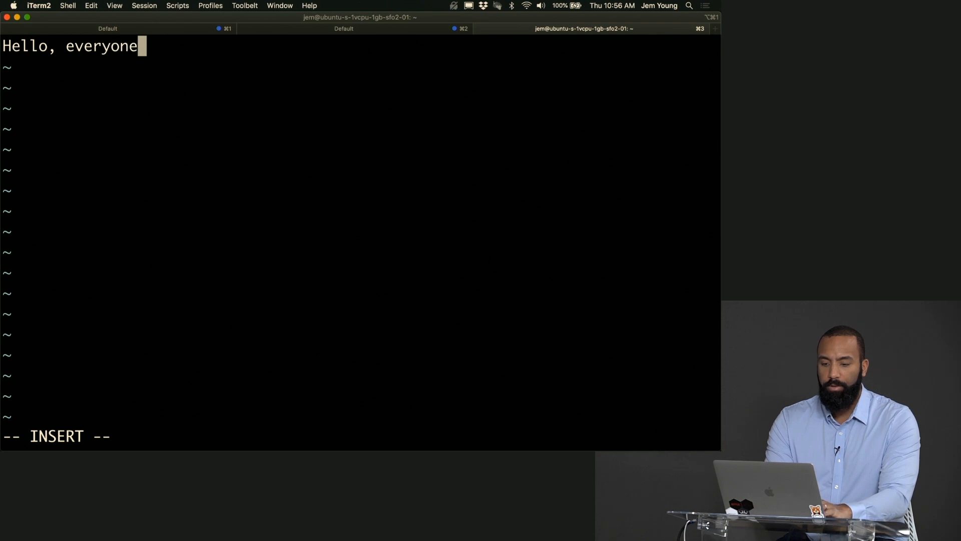
{"action": "type", "text": "!"}
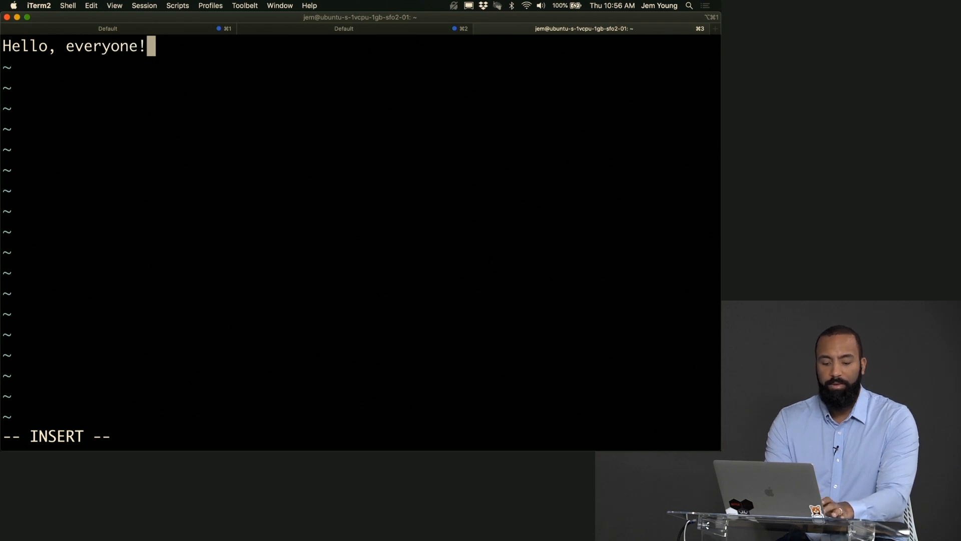
{"action": "key", "text": "Escape"}
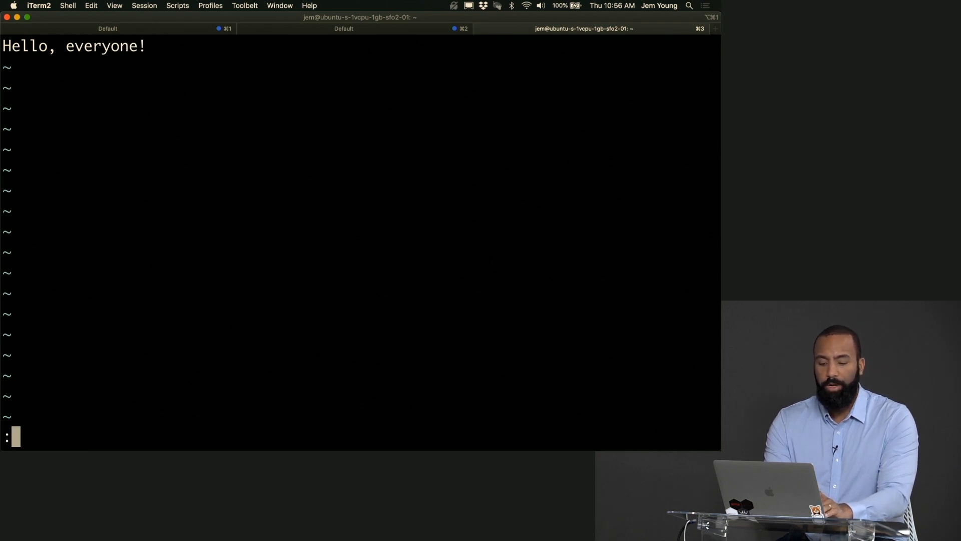
Try :wq, then after the E37 error quit with :q! discarding the change.
{"action": "type", "text": ":wq"}
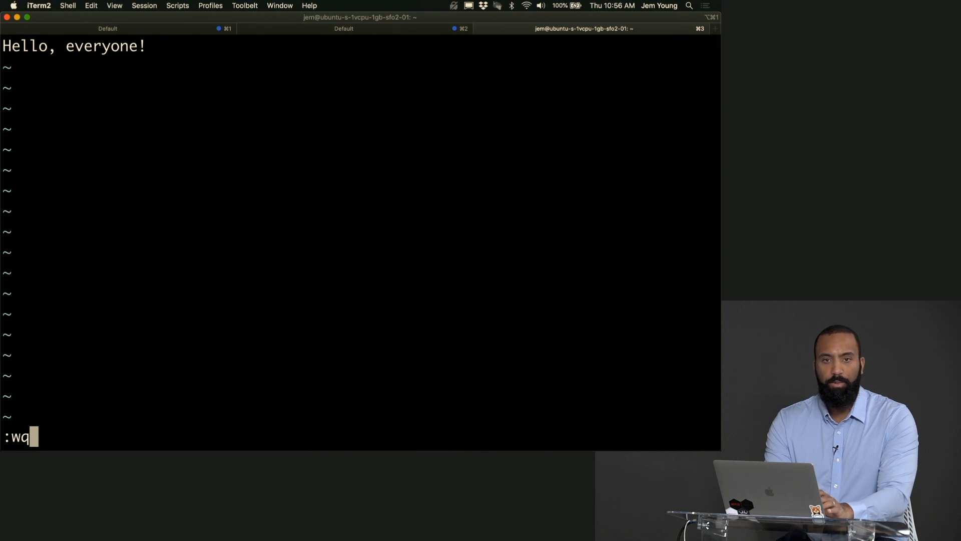
{"action": "key", "text": "Backspace"}
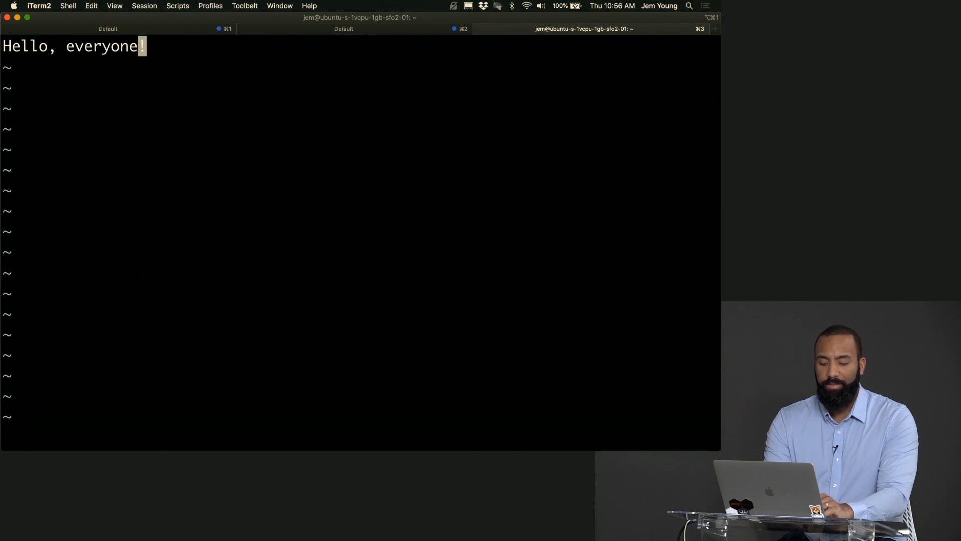
{"action": "type", "text": ":wq"}
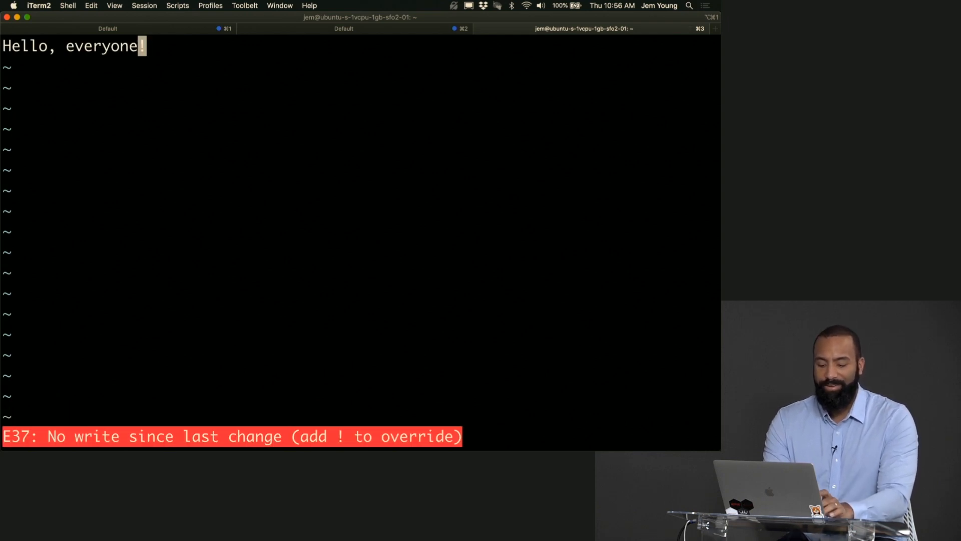
{"action": "type", "text": ":q!"}
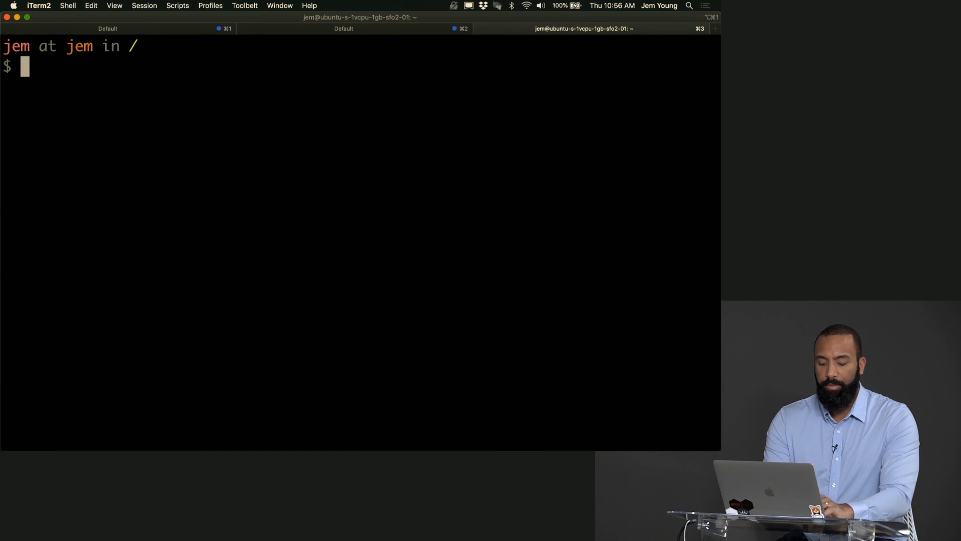
Go to the home directory, print its path /Users/jem, then return to / and list it.
{"action": "type", "text": "cd"}
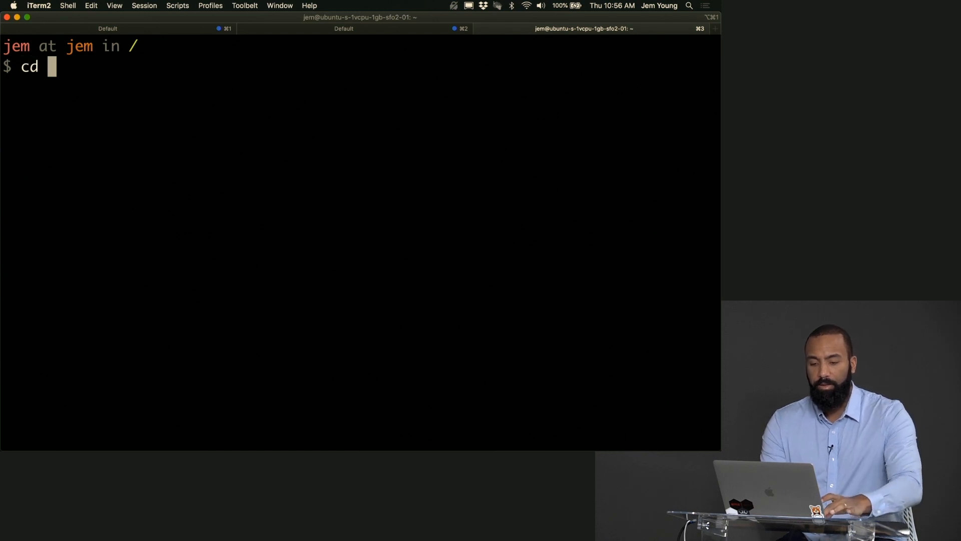
{"action": "type", "text": "~"}
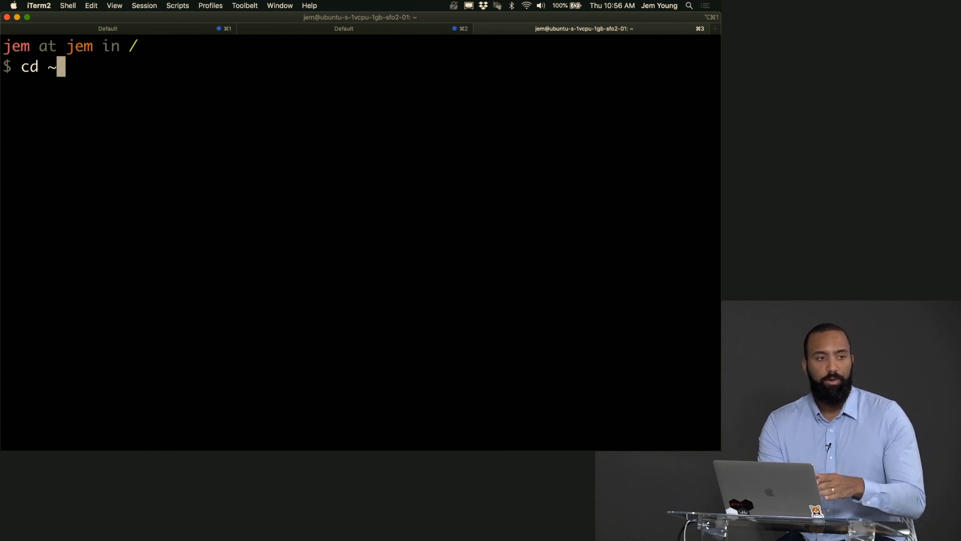
{"action": "type", "text": "pq"}
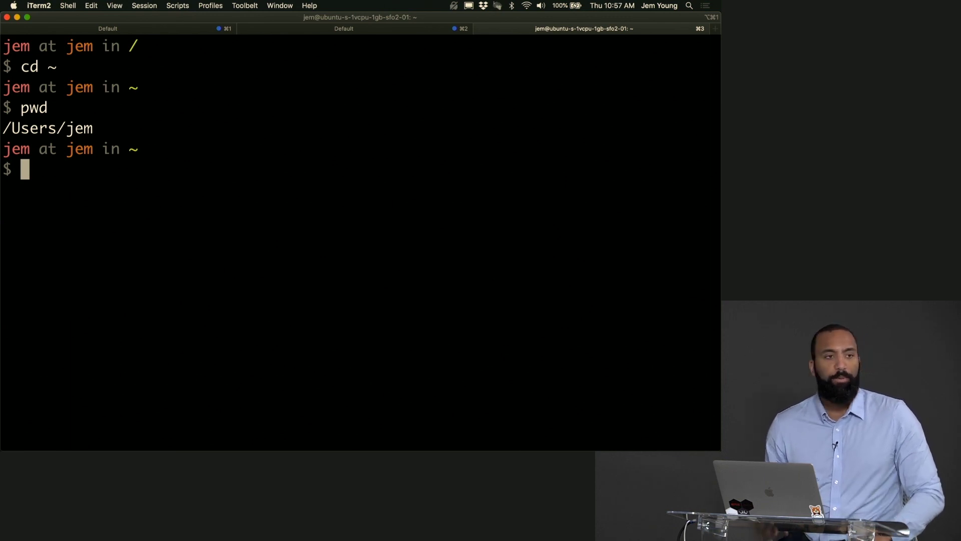
{"action": "type", "text": "cd /"}
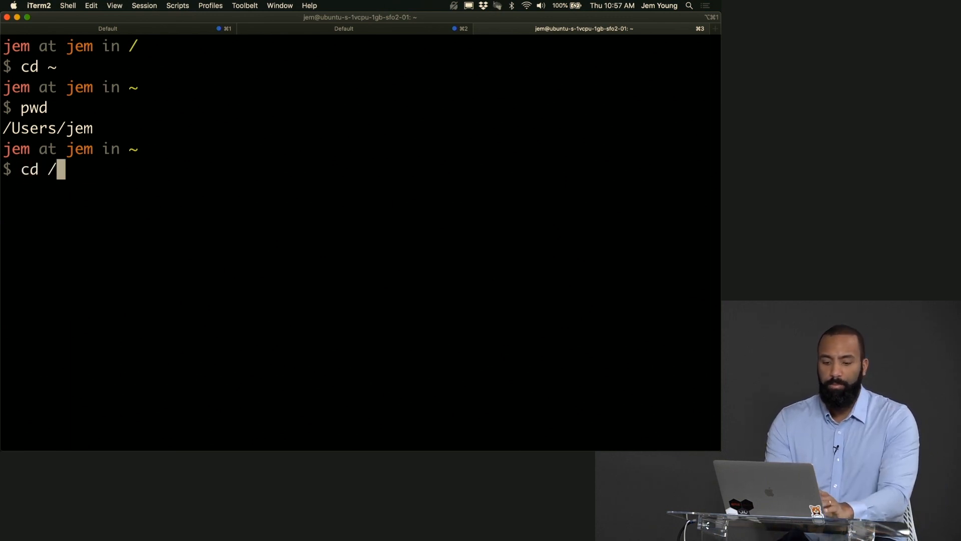
{"action": "type", "text": "ls"}
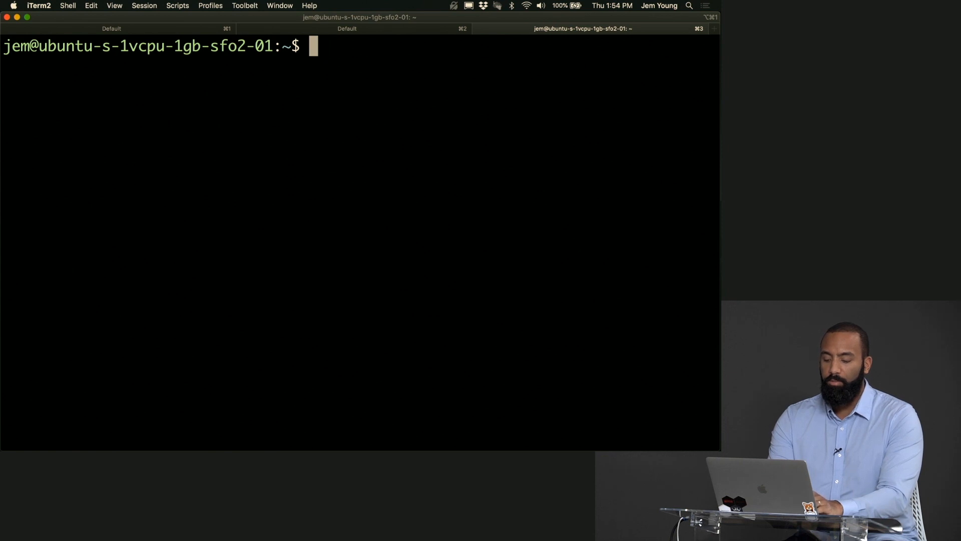
Run chmod 644 on ~/.ssh/authorized_keys on the remote server.
{"action": "type", "text": "chmod"}
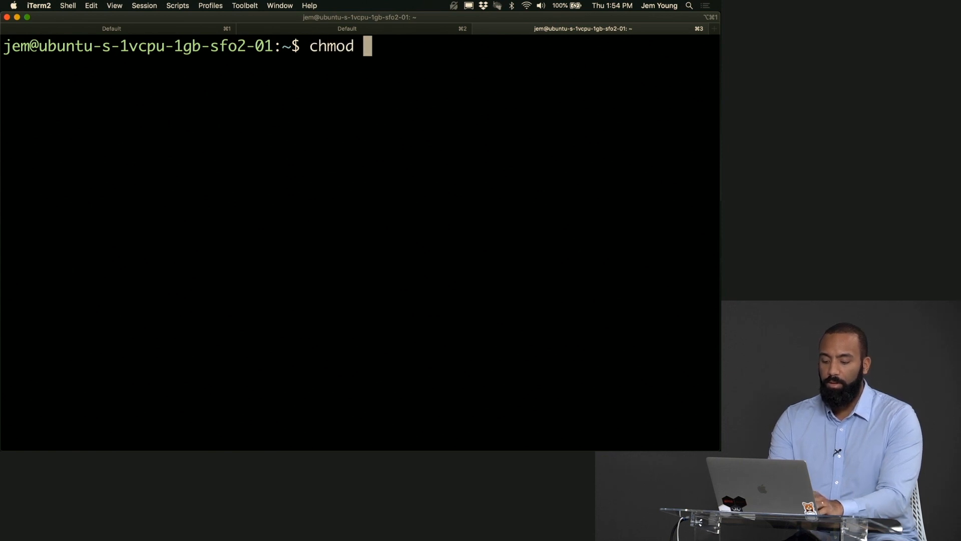
{"action": "type", "text": "644"}
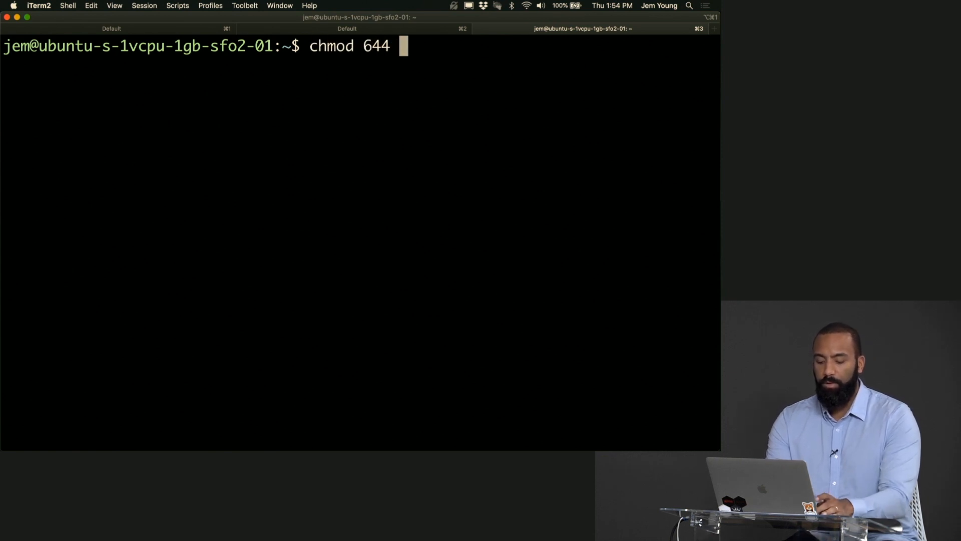
{"action": "type", "text": "~/.ss"}
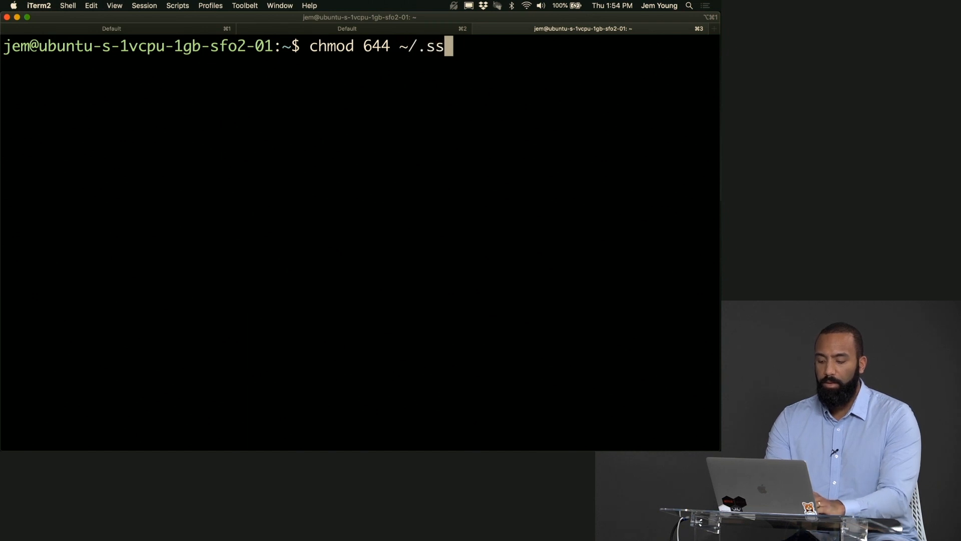
{"action": "type", "text": "h/authorized_keys"}
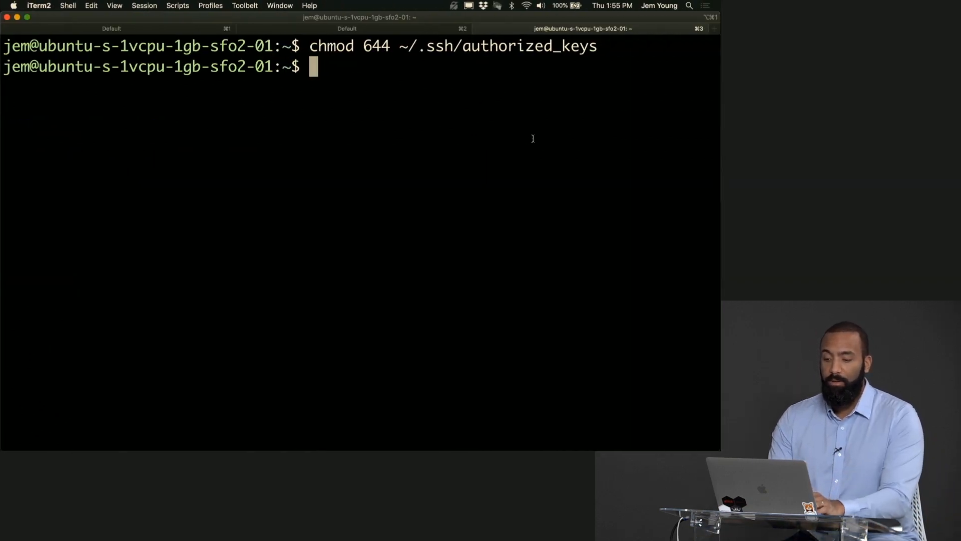
Open /etc/ssh/sshd_config in Vim with sudo.
{"action": "type", "text": "sudo vi"}
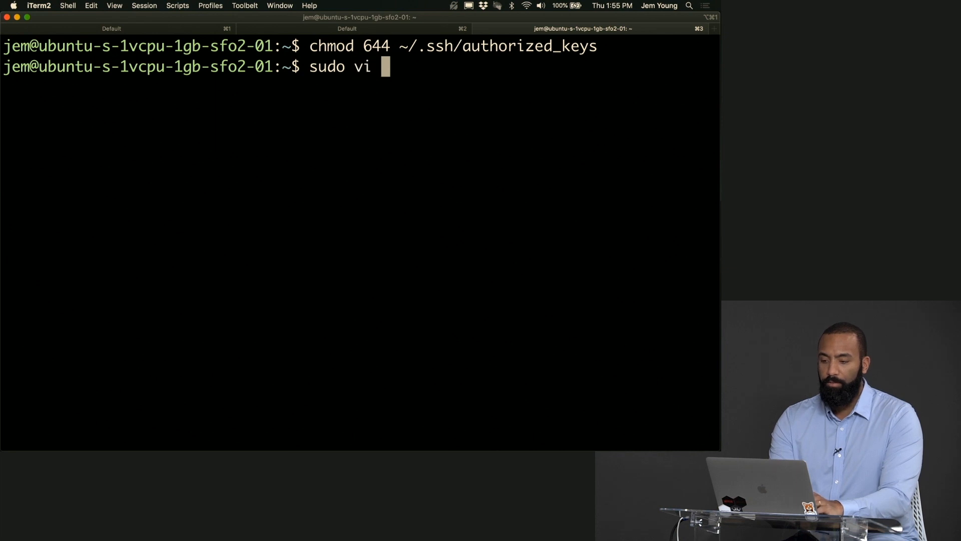
{"action": "type", "text": "/etc//ss"}
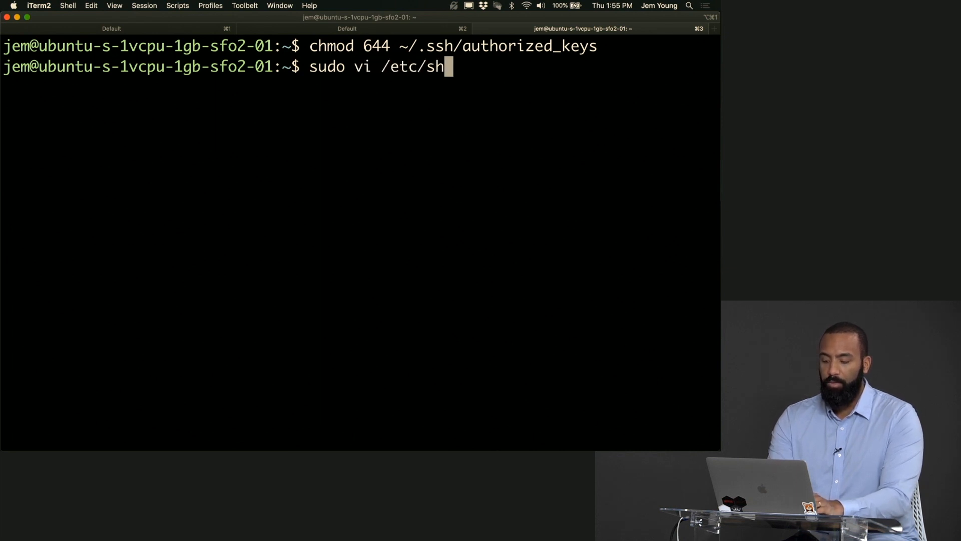
{"action": "type", "text": "h"}
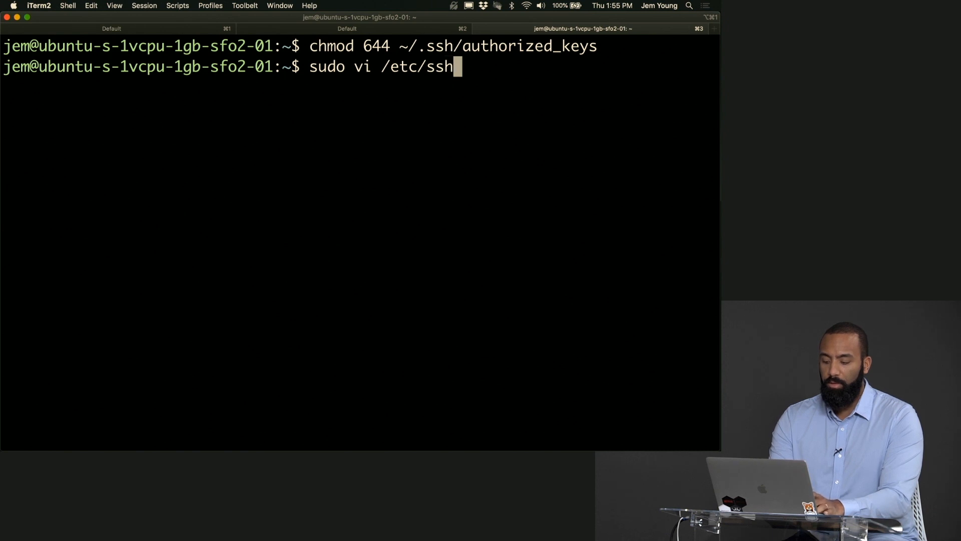
{"action": "type", "text": "/sshd"}
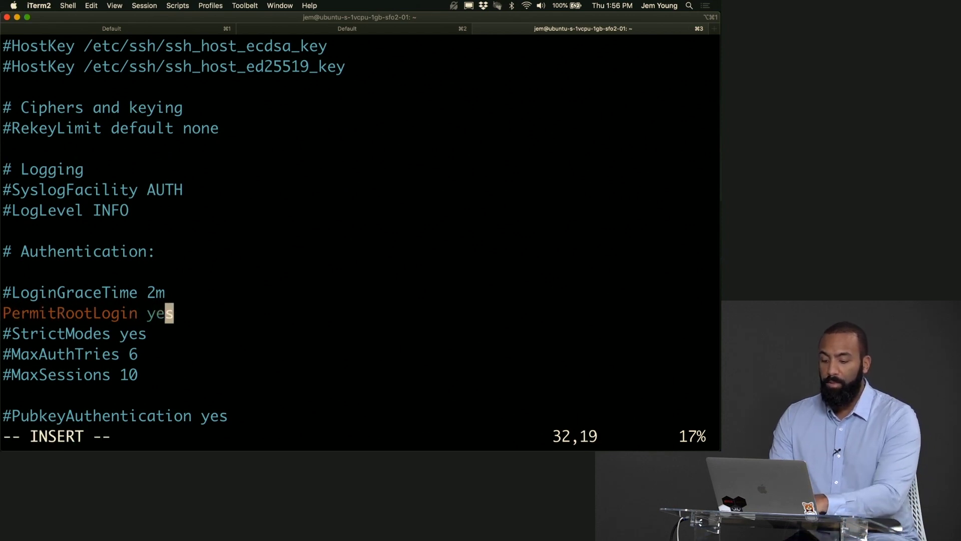
Change PermitRootLogin from yes to no and save the SSH configuration.
{"action": "type", "text": "no"}
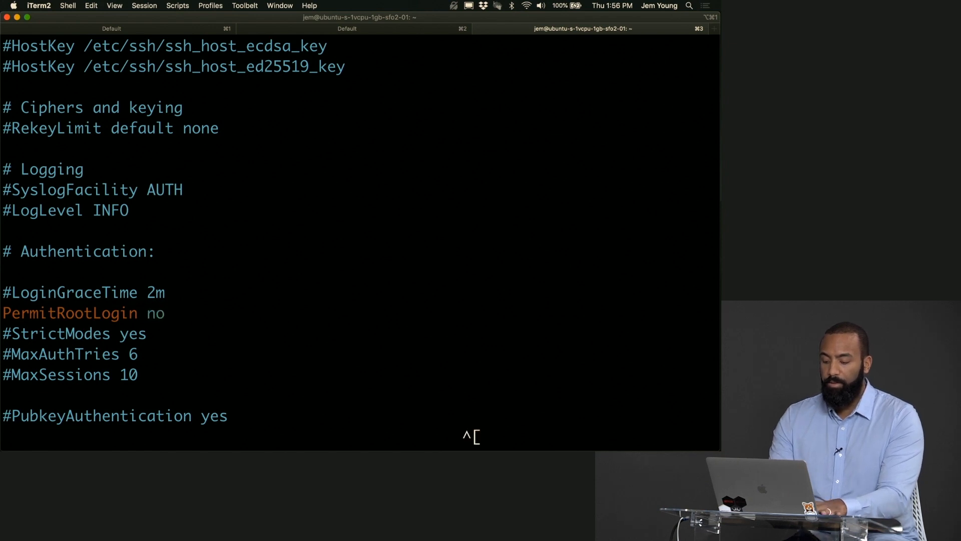
{"action": "scroll", "scroll_direction": "down", "scroll_amount": 3}
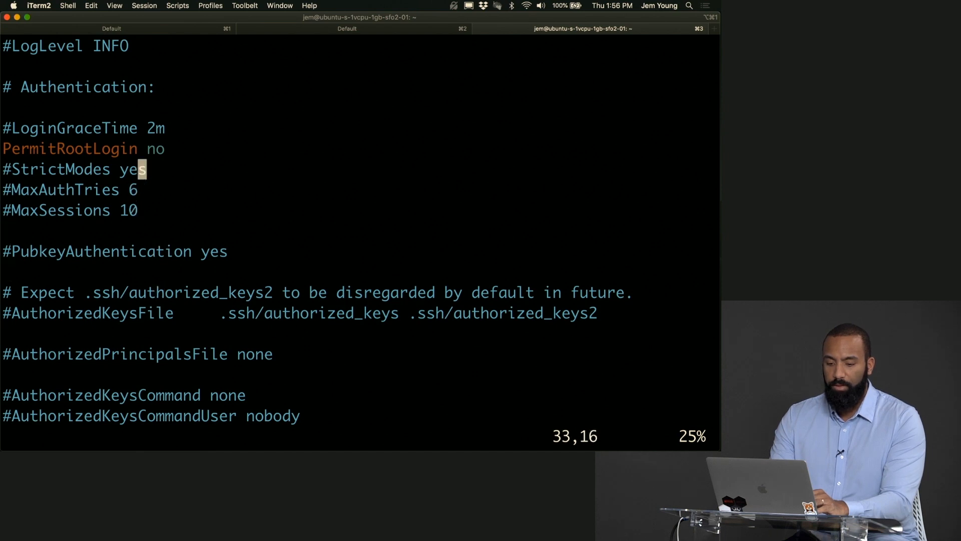
{"action": "key", "text": "j"}
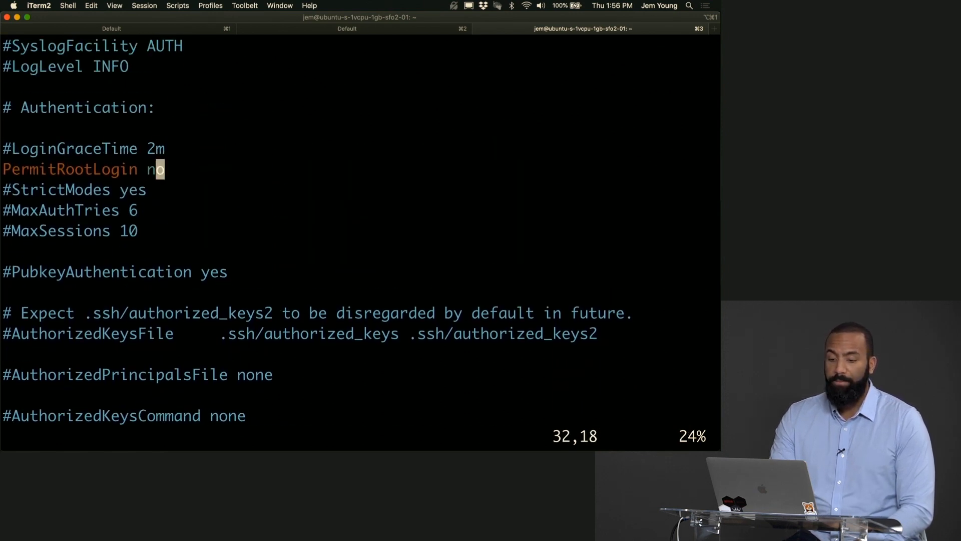
{"action": "key", "text": "j"}
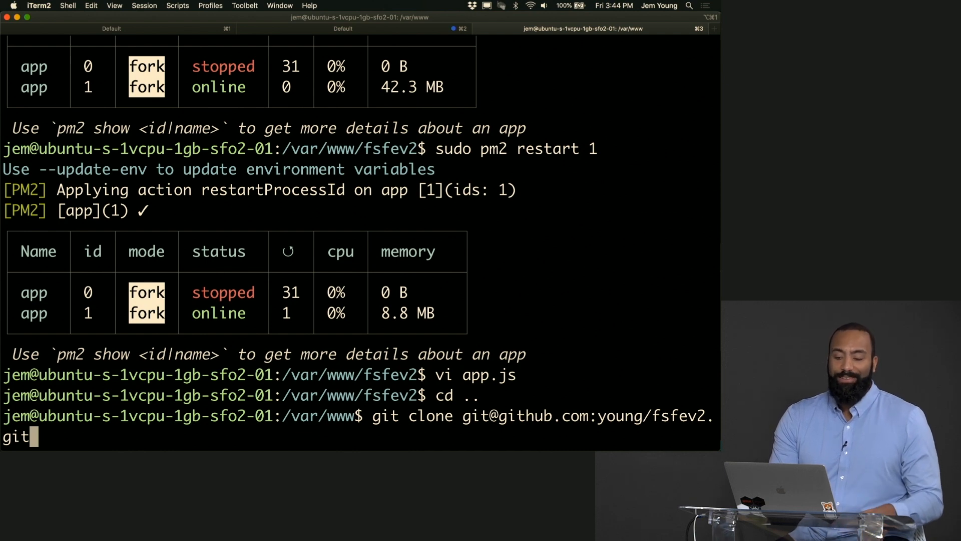
List the fsfev2 project files in /var/www and begin the pm2 stop command.
{"action": "type", "text": "ls"}
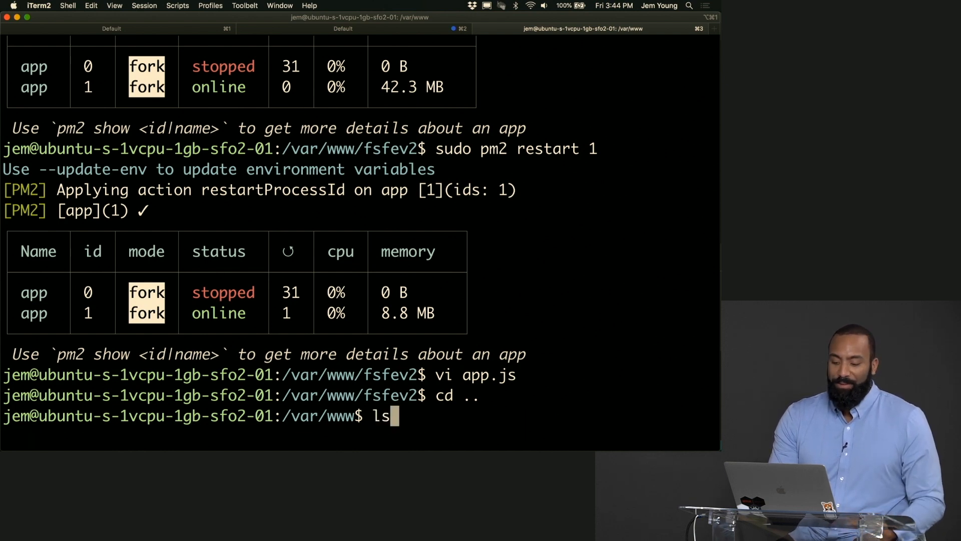
{"action": "type", "text": "sudo pm2 stop 0"}
{"action": "type", "text": "cd fsfev2"}
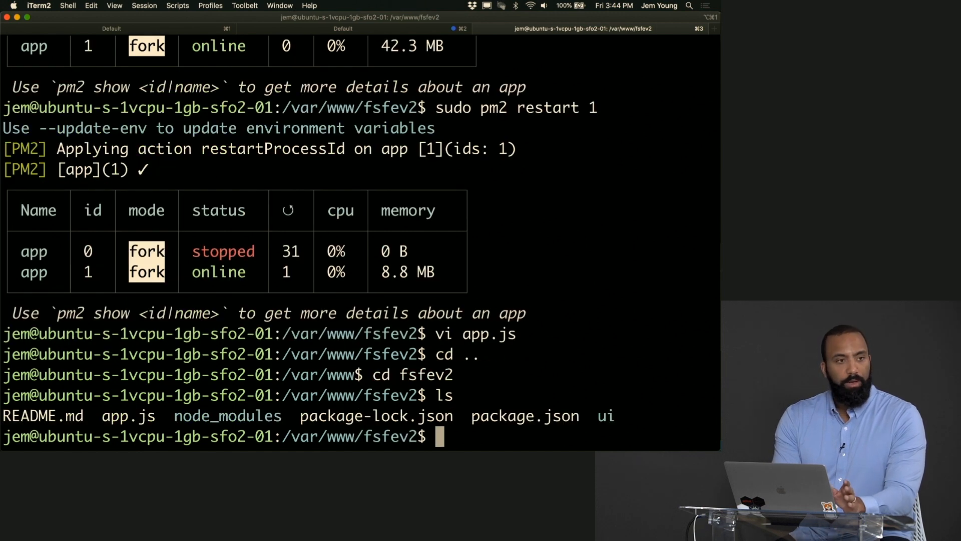
{"action": "type", "text": "npm"}
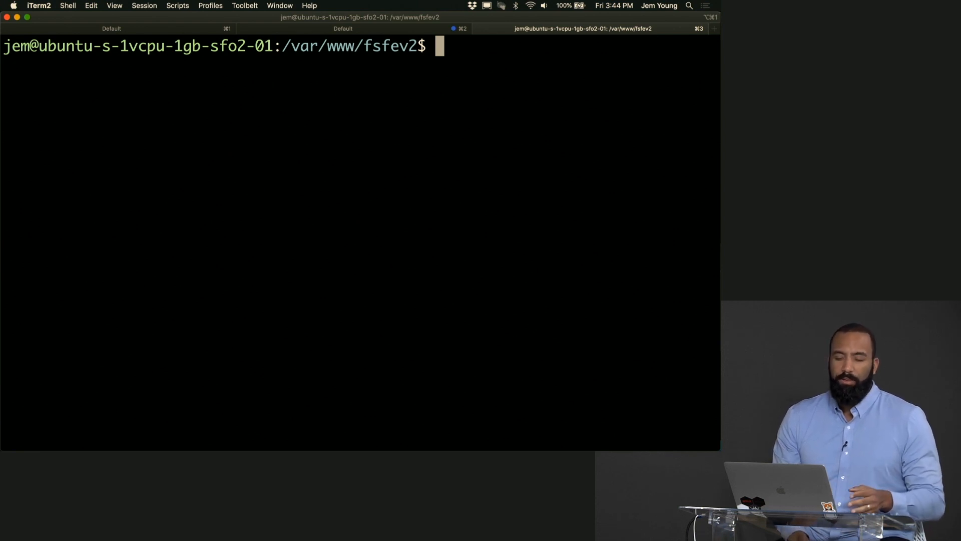
Run sudo pm2 stop 0 with the password so only app 1 stays online.
{"action": "type", "text": "sudo pm2"}
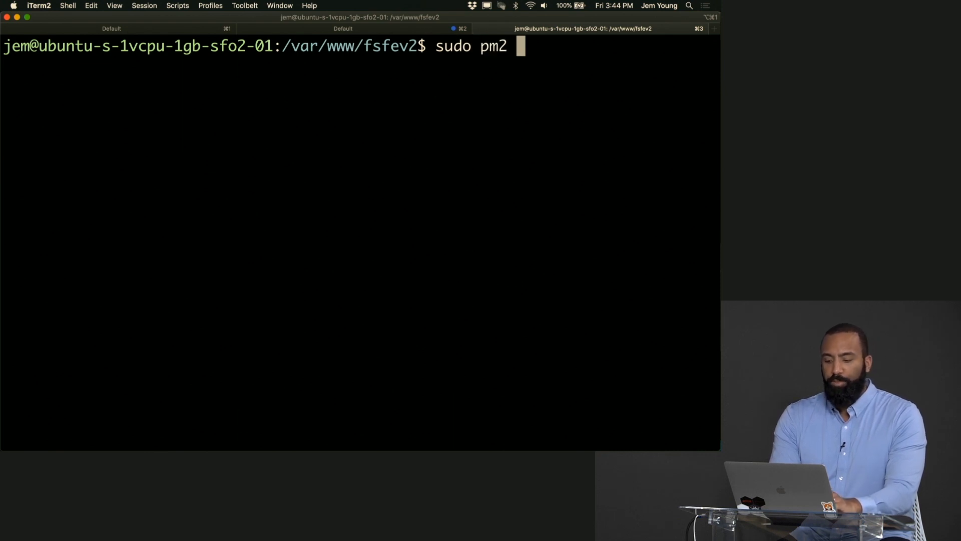
{"action": "type", "text": "stop 0"}
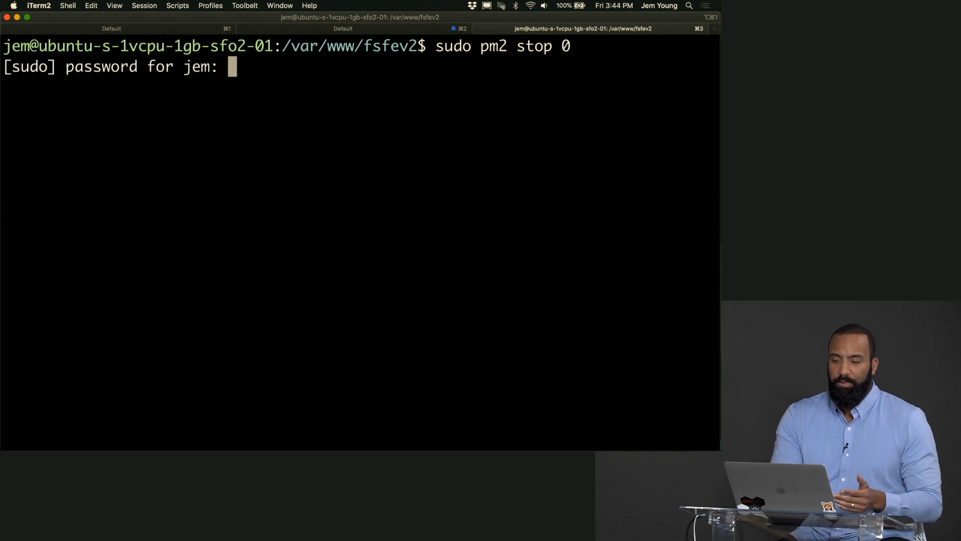
{"action": "key", "text": "Enter"}
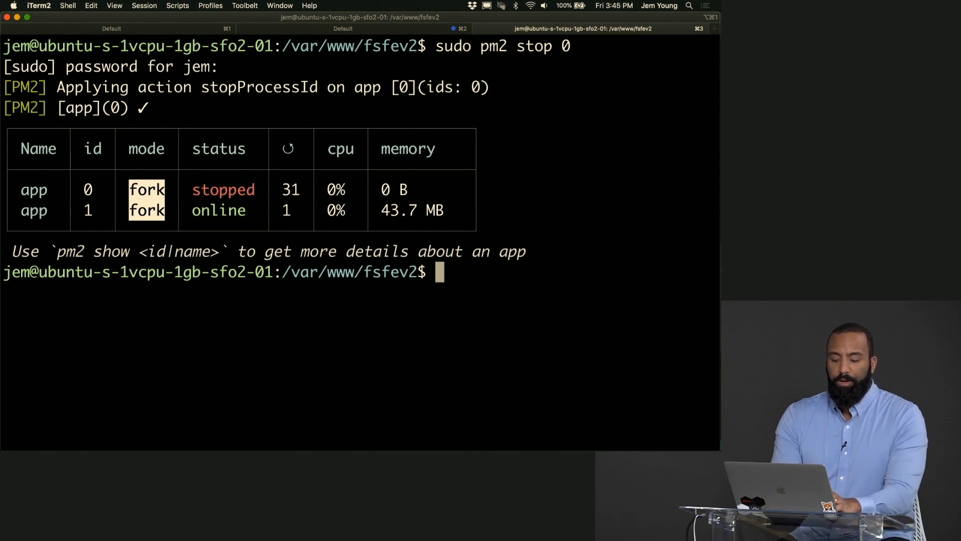
Type sudo pm2 start app.js, move up a directory, and return to the server terminal.
{"action": "type", "text": "suod"}
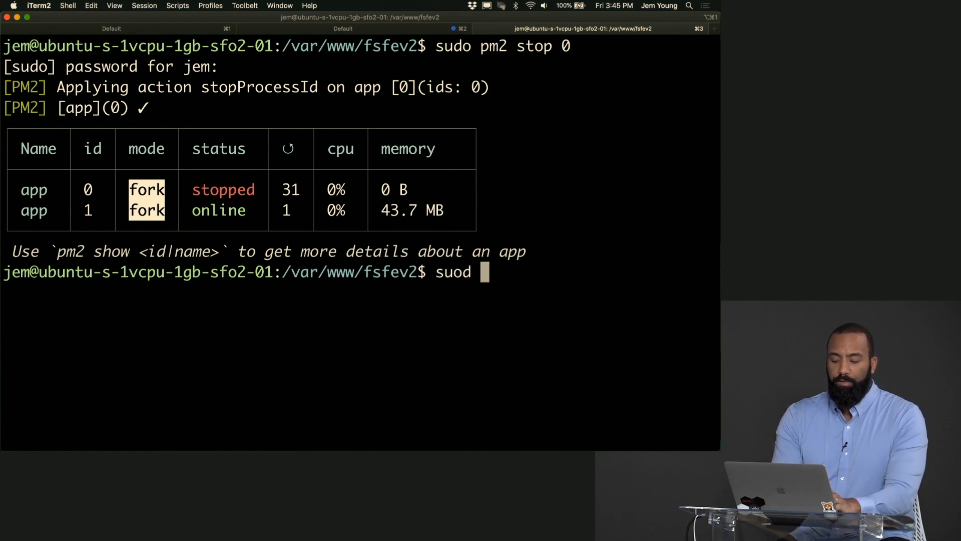
{"action": "type", "text": "sudo pm2"}
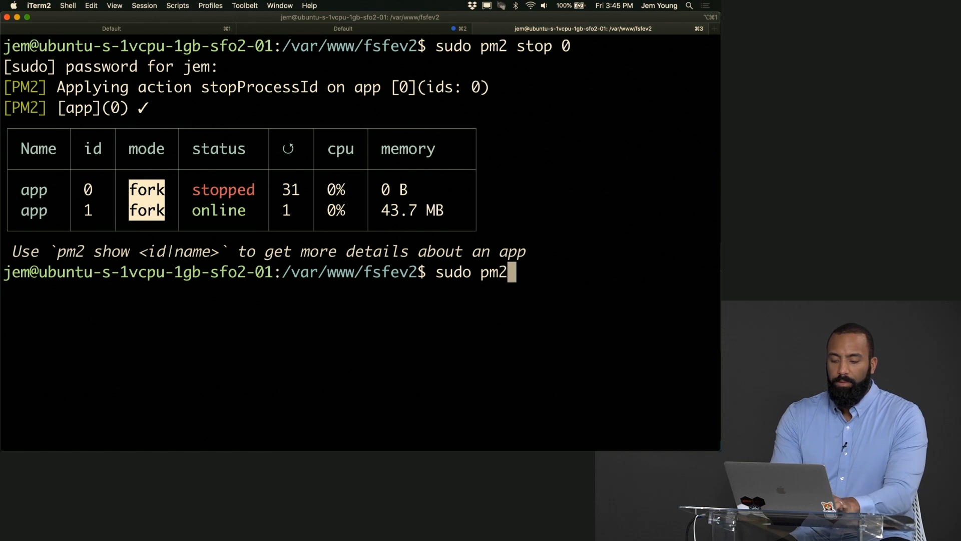
{"action": "type", "text": "start ap"}
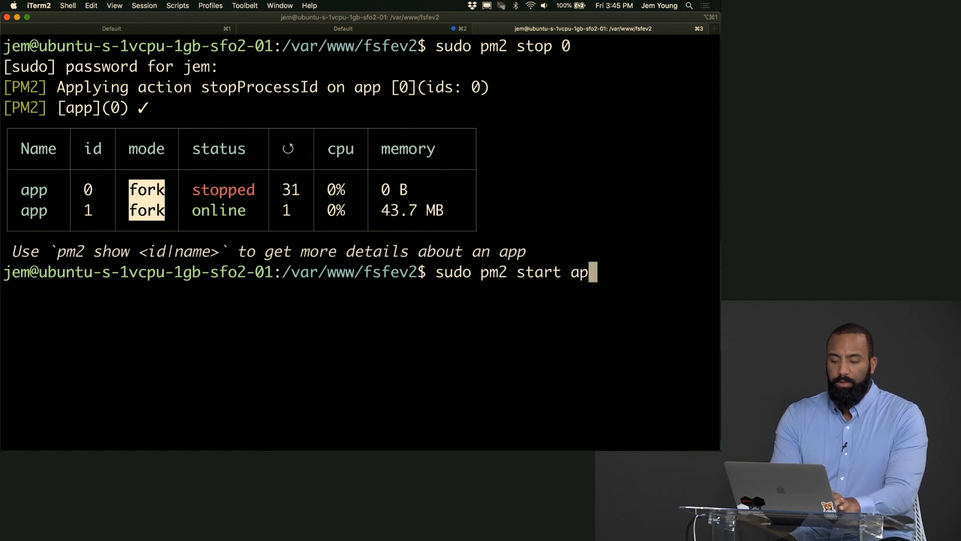
{"action": "type", "text": "p.js"}
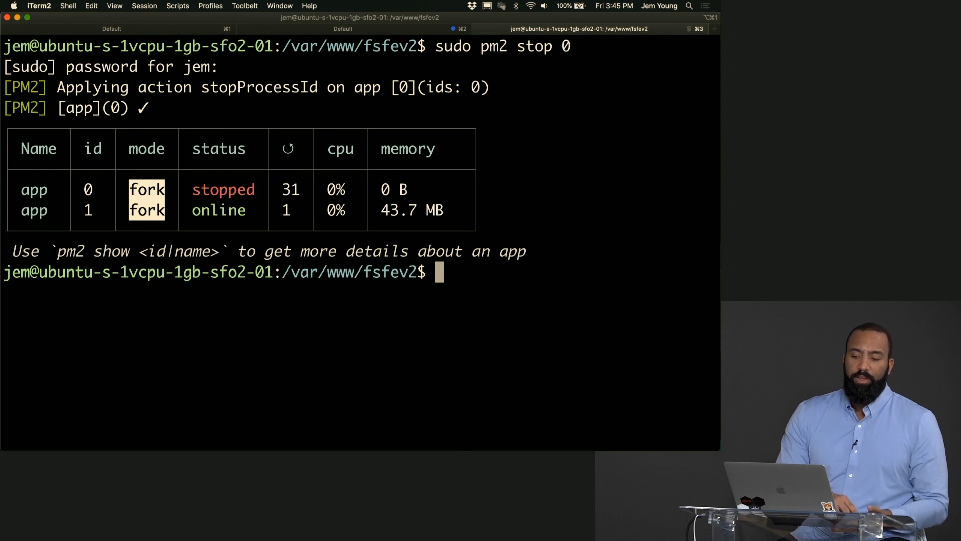
{"action": "type", "text": "cd .."}
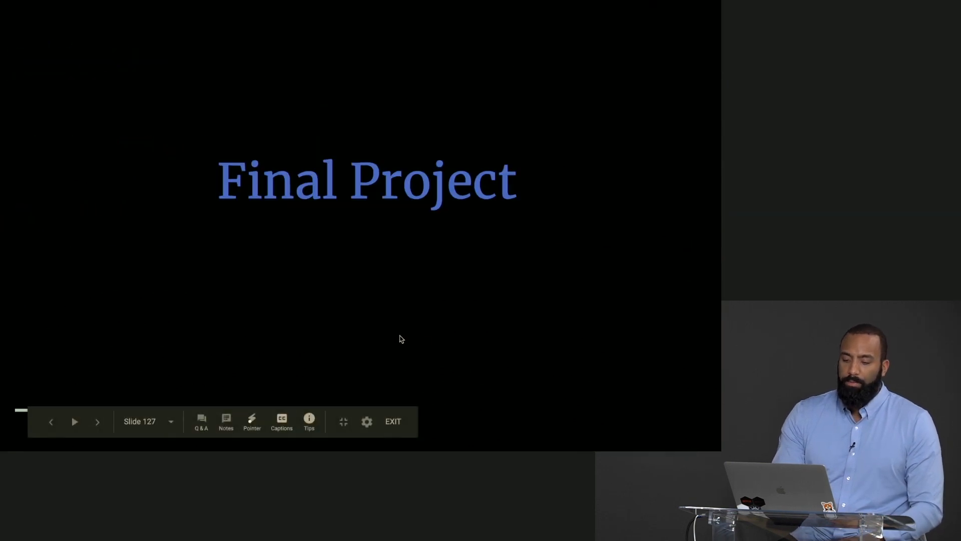
{"action": "left_click", "coordinate": [50, 422]}
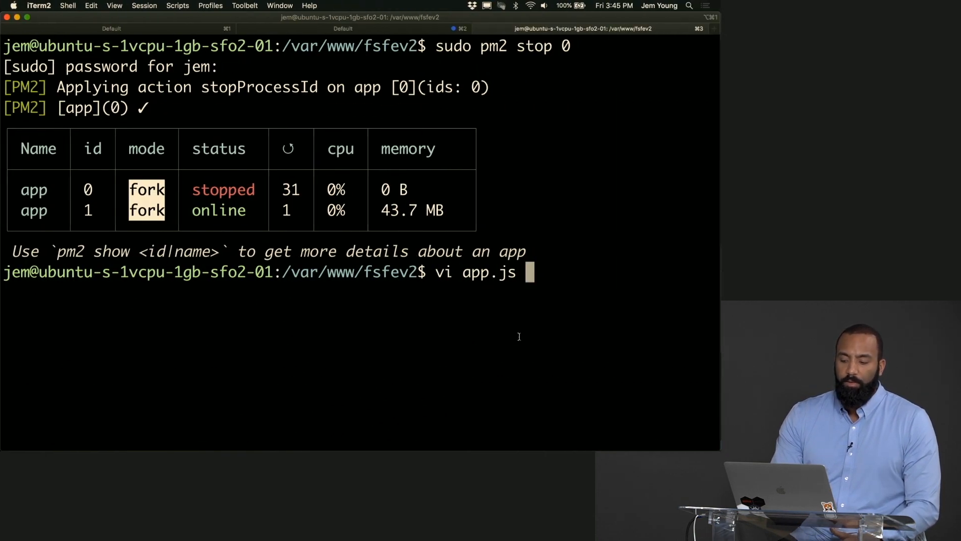
Open /etc/nginx/sites-available/default in Vim and jump to the location / block.
{"action": "type", "text": "sudo vi /etc/nginx/sites-available/default"}
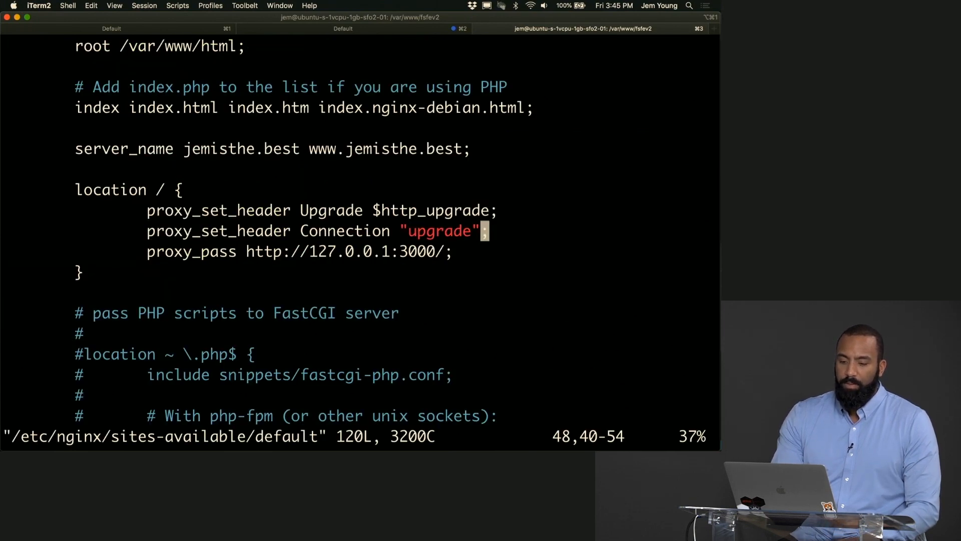
{"action": "key", "text": "%"}
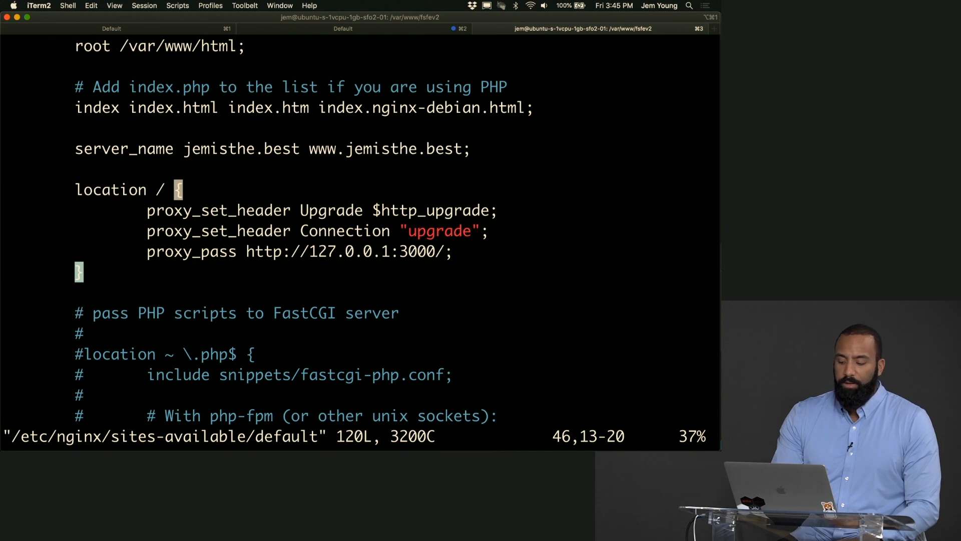